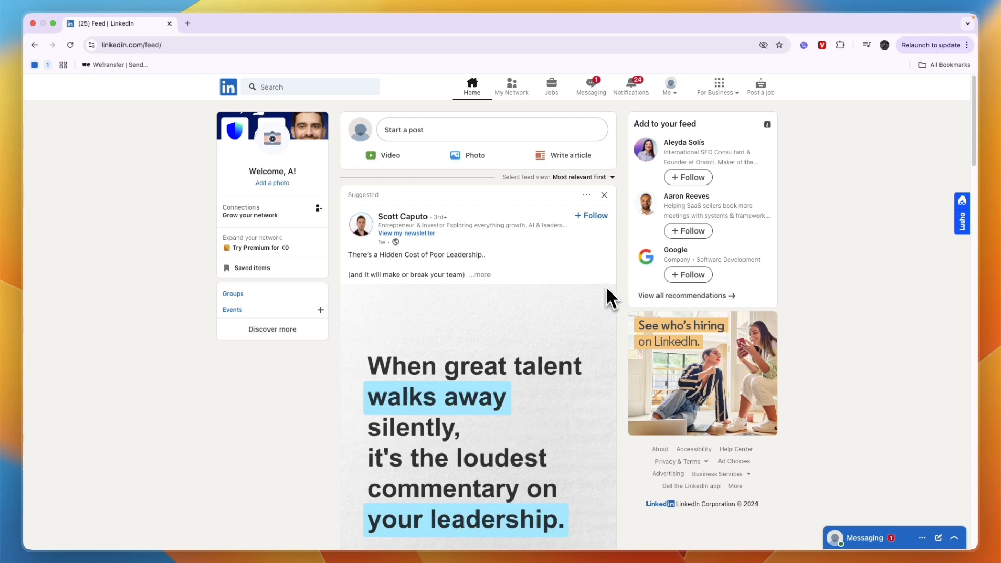
Step: Go from the home feed to your own profile via the Me menu's View Profile
left_click(669, 86)
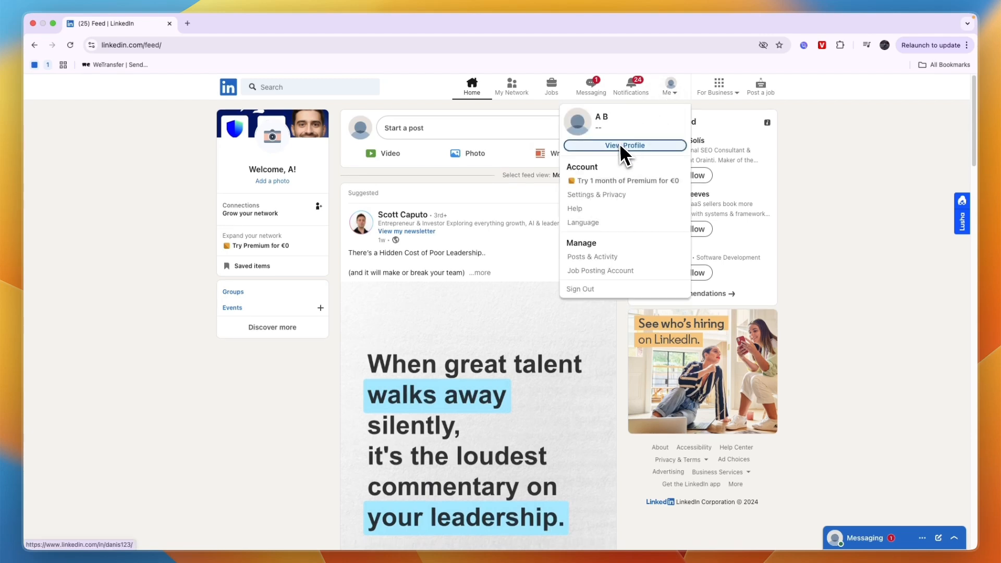
left_click(625, 145)
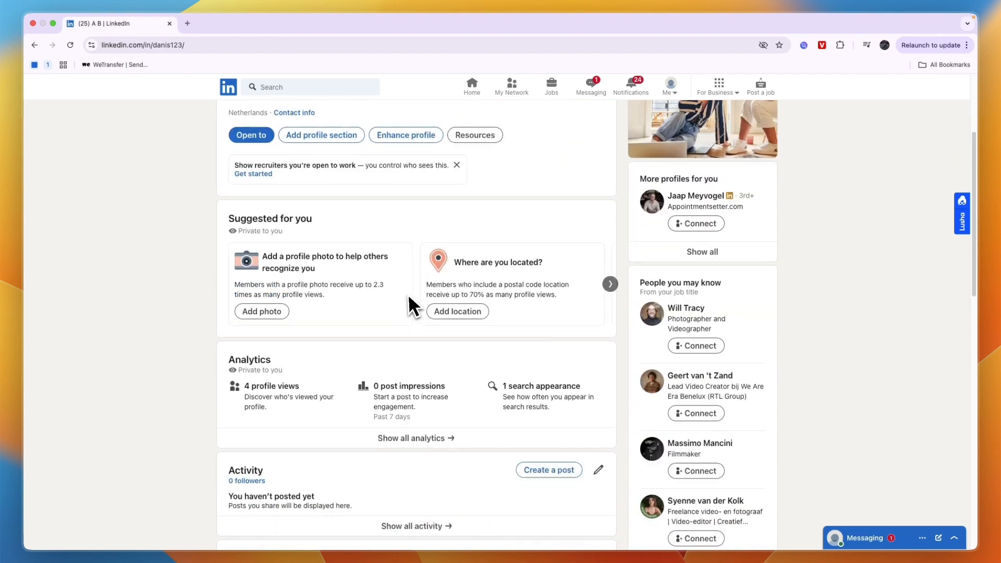
Step: Reach the Experience section and begin editing the AS Solutions Senior Project Development Manager entry
scroll("down", 3)
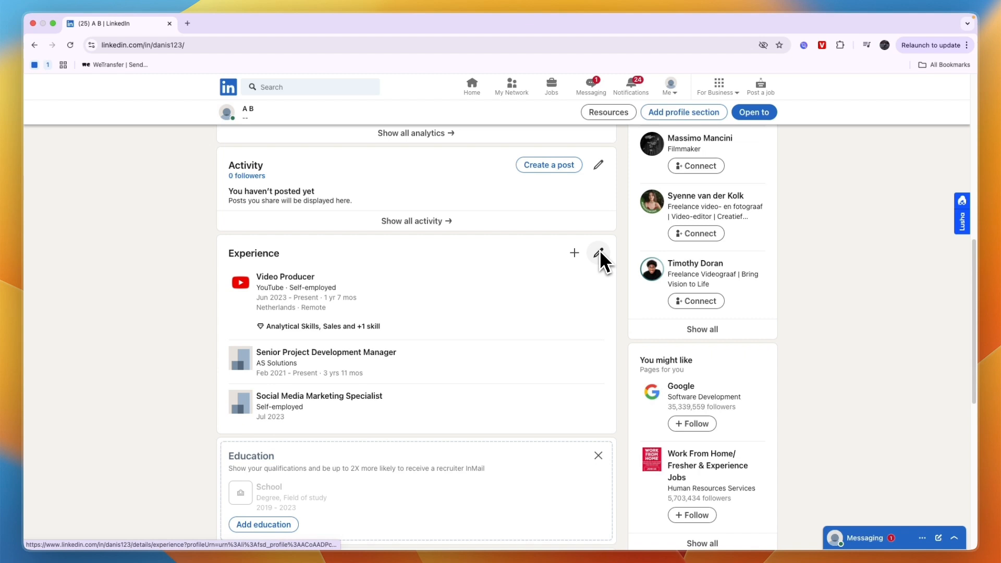
left_click(598, 252)
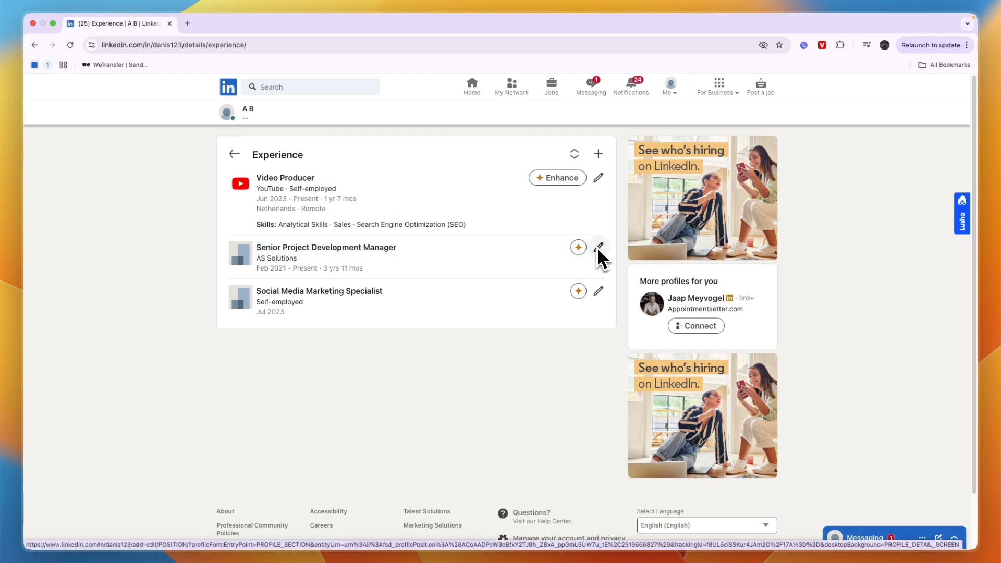
left_click(599, 247)
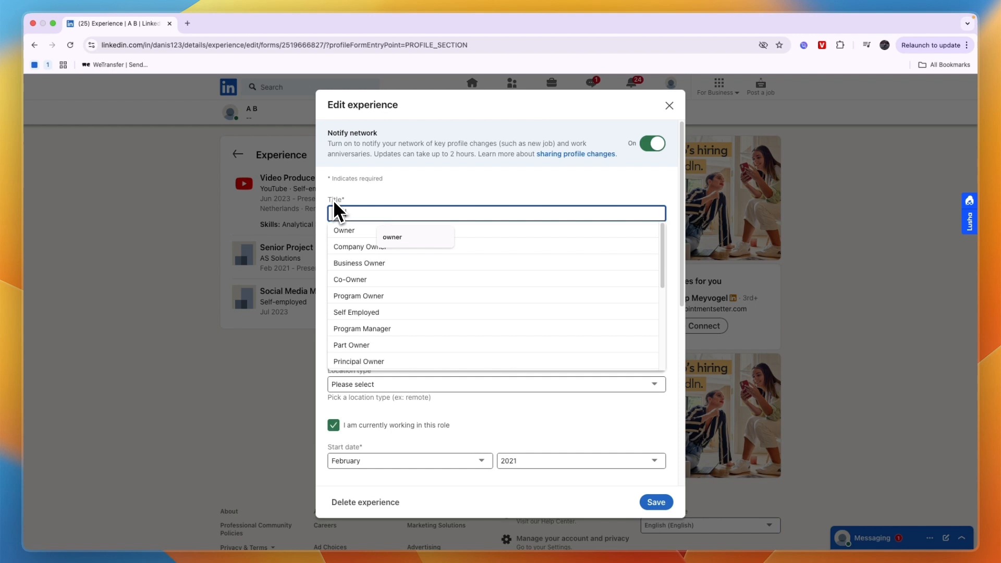
Step: Set the AS Solutions title to Owner from the suggestions and save the position
left_click(344, 230)
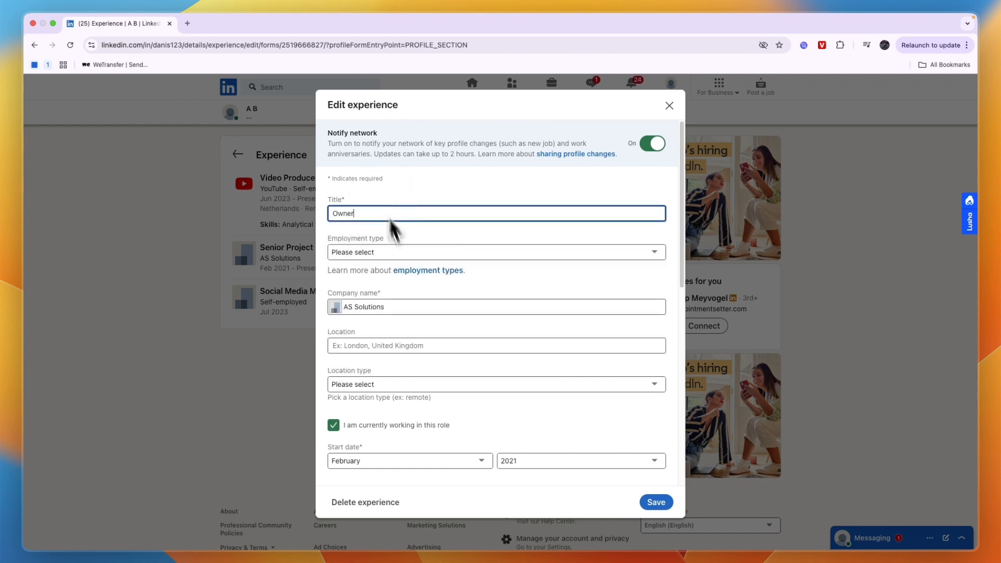
scroll("down", 3)
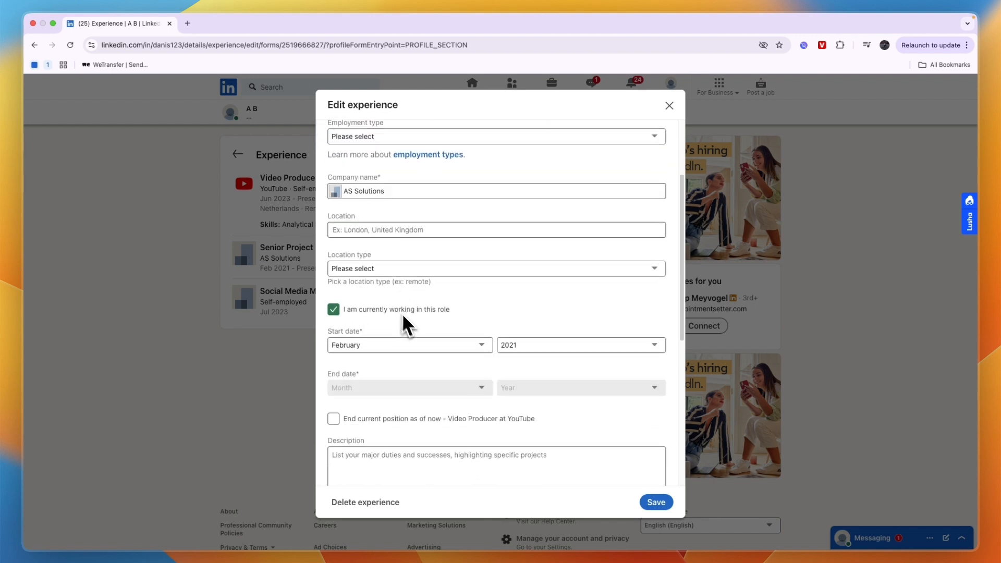
scroll("down", 3)
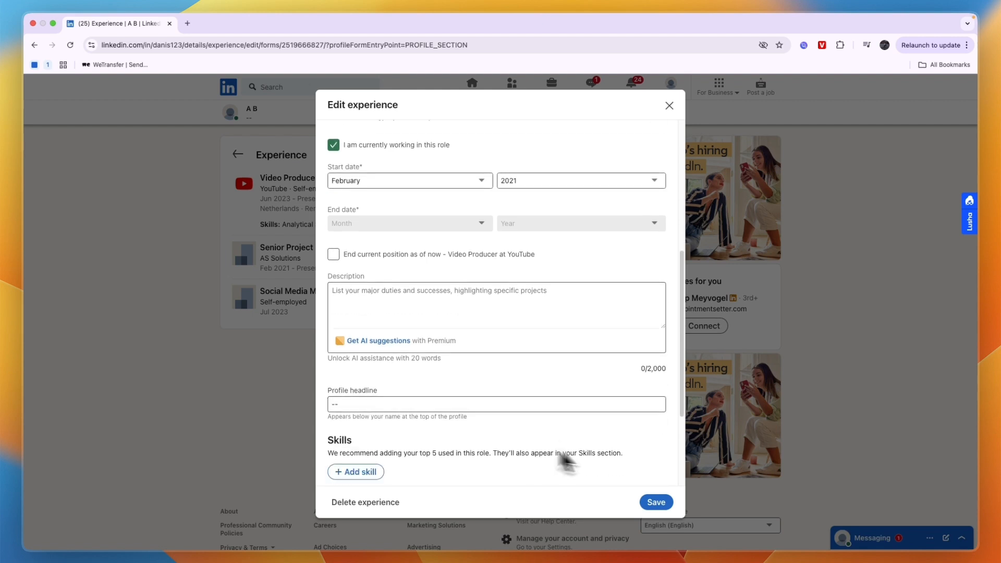
left_click(656, 502)
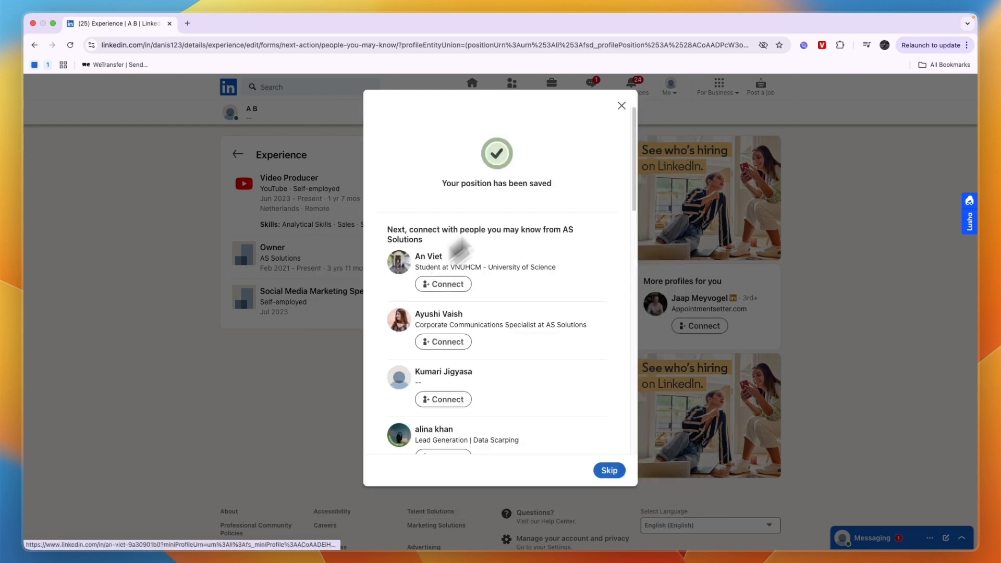
mouse_move(625, 124)
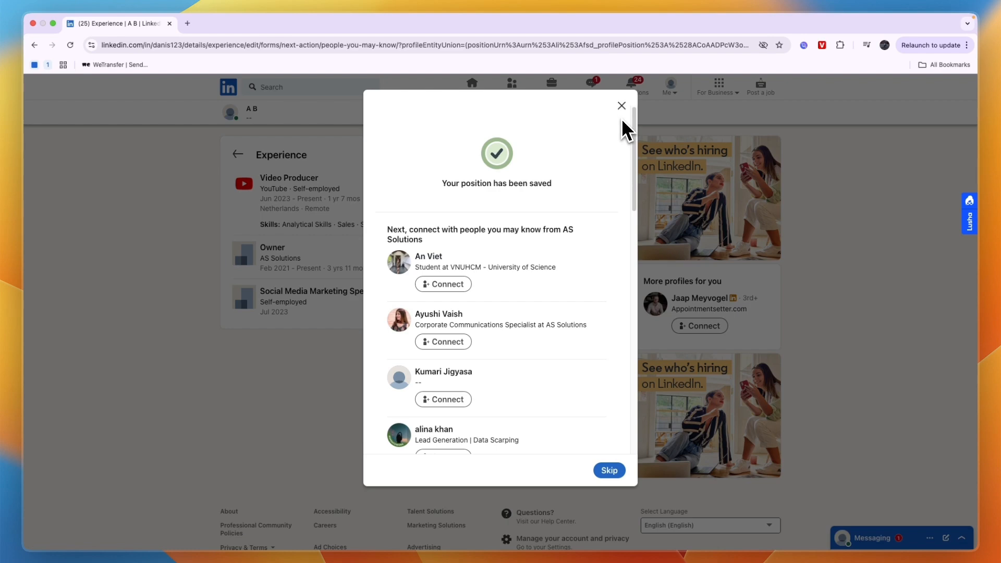
Step: Dismiss the 'Your position has been saved' dialog to reveal Owner at AS Solutions in Experience
left_click(620, 106)
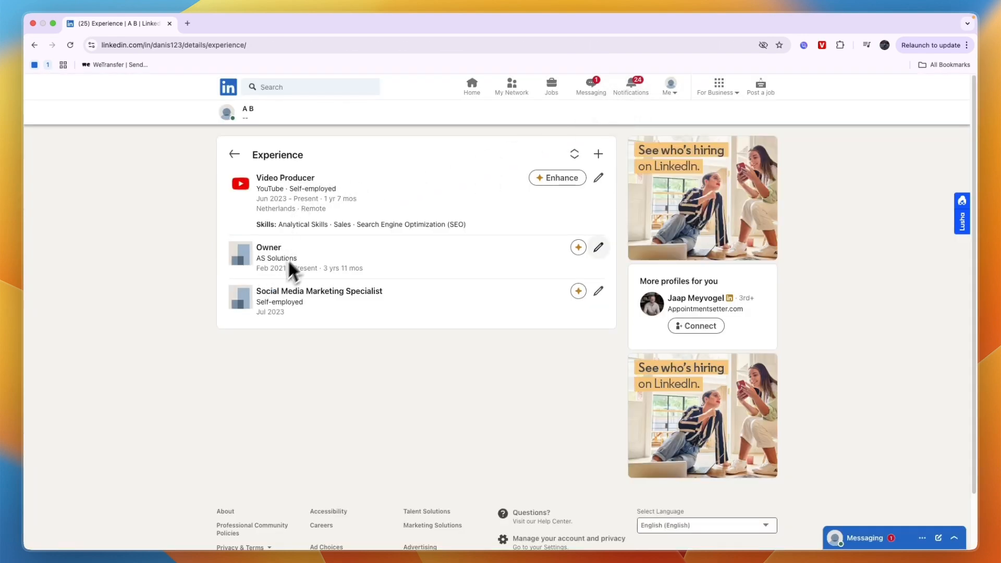
mouse_move(319, 263)
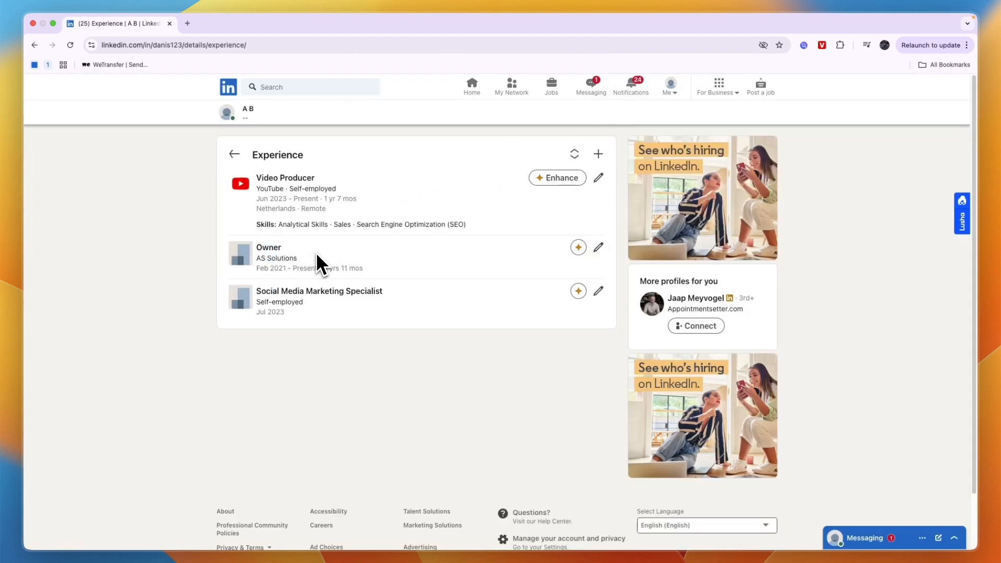